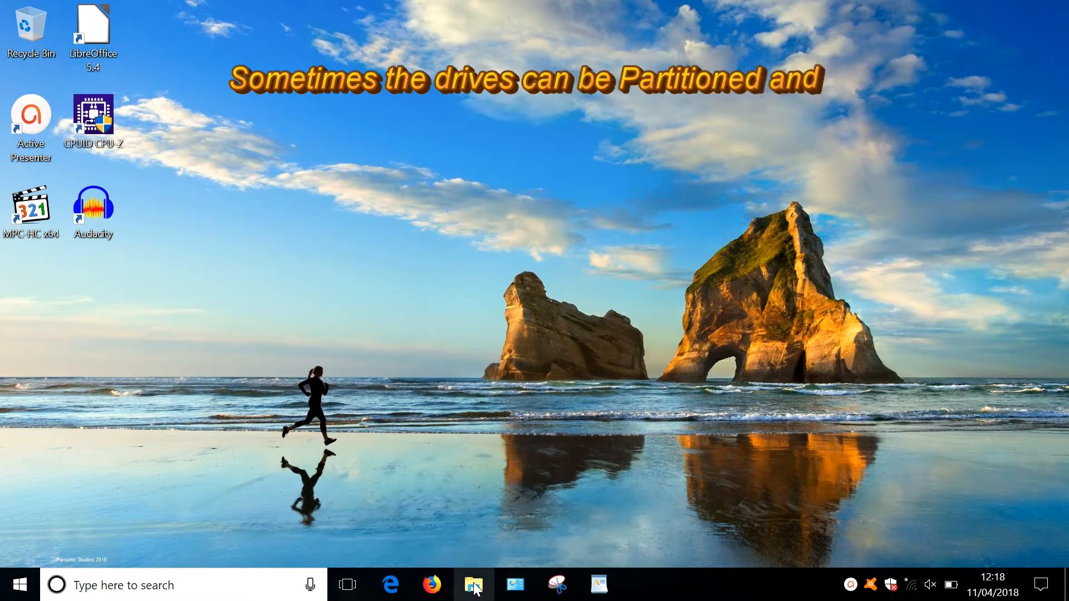
# - Check the drives listed under This PC in File Explorer, then close it
pyautogui.click(472, 585)
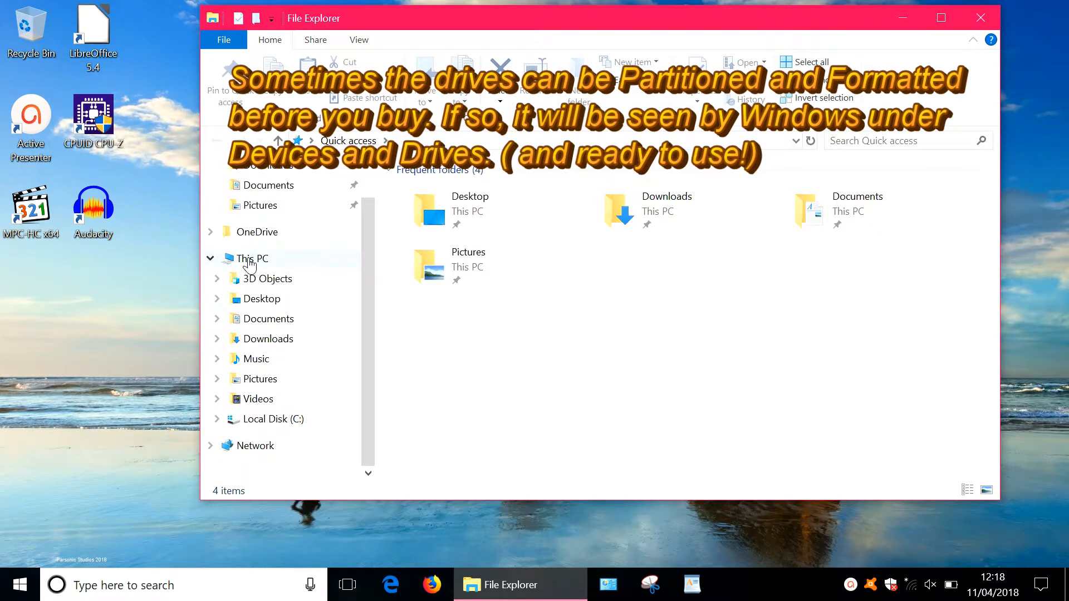
pyautogui.click(252, 259)
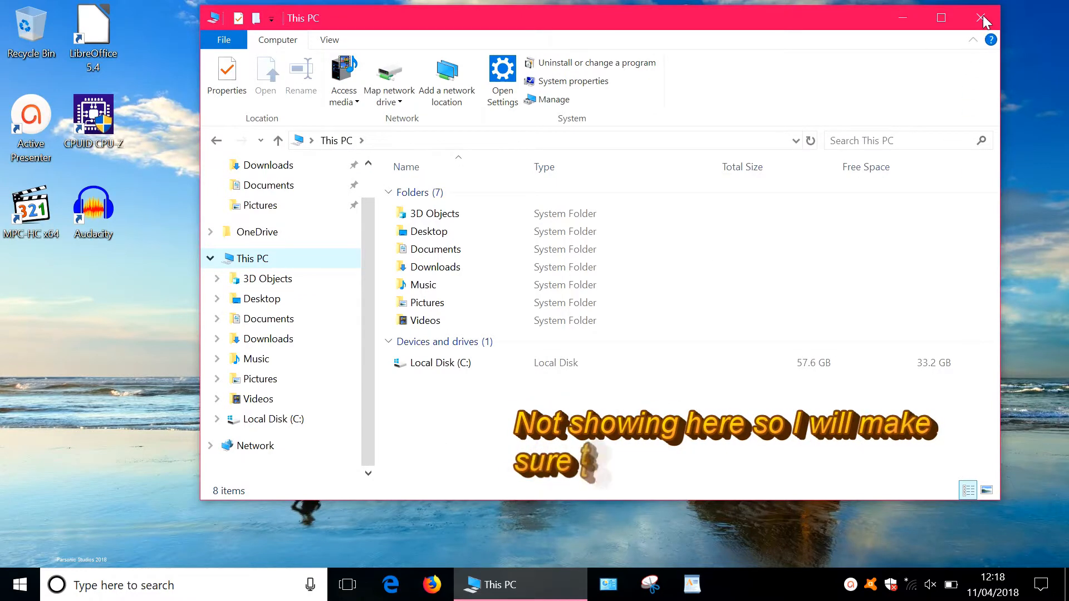
pyautogui.click(979, 17)
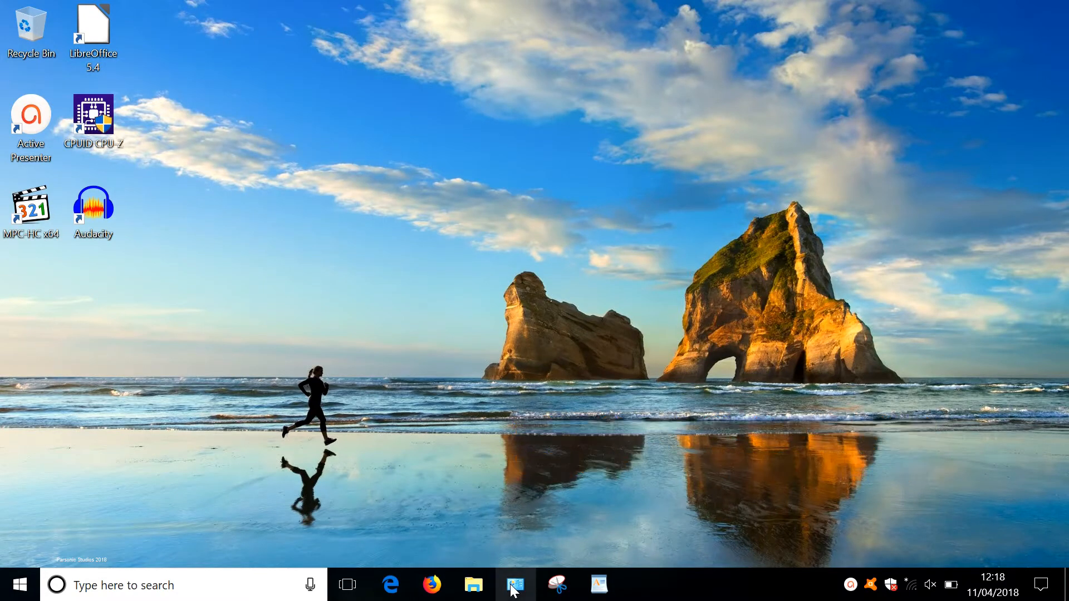
# - View the TS256GMTS400S disk drive's properties and status in Device Manager
pyautogui.click(513, 584)
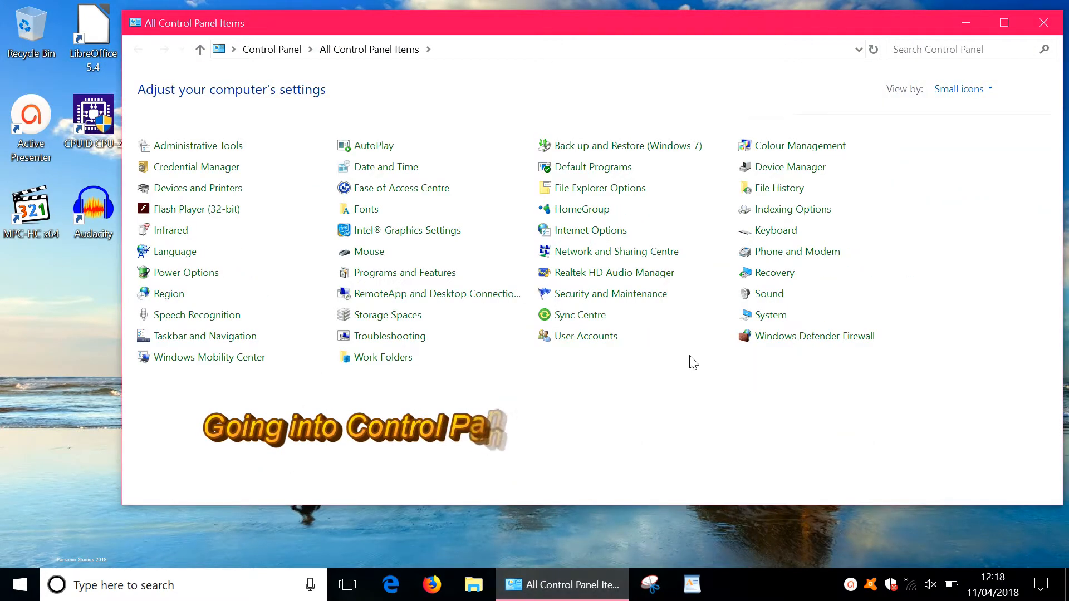
pyautogui.moveTo(799, 173)
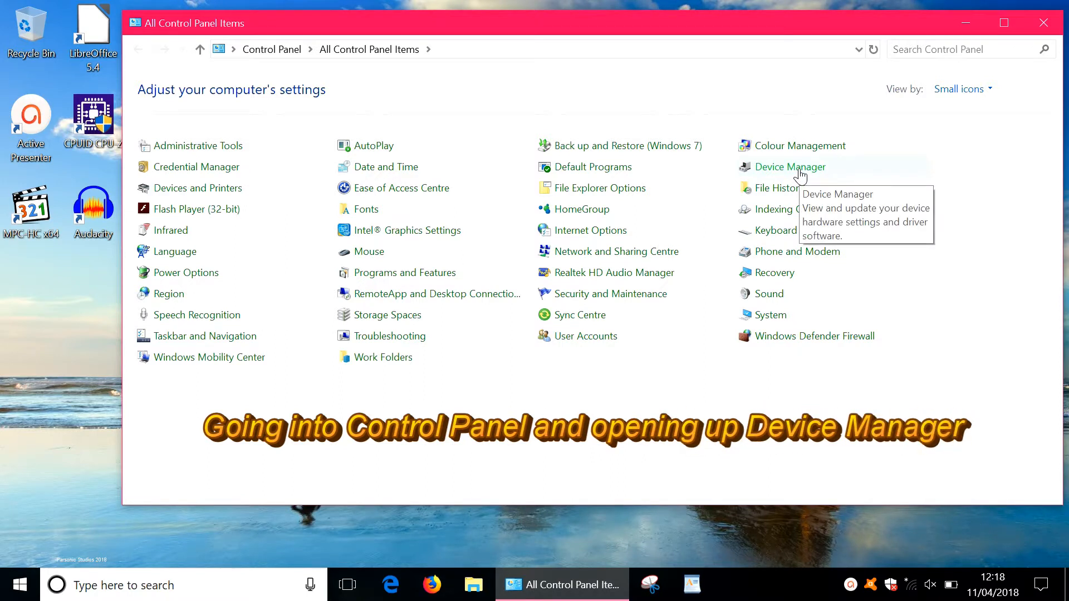
pyautogui.moveTo(733, 200)
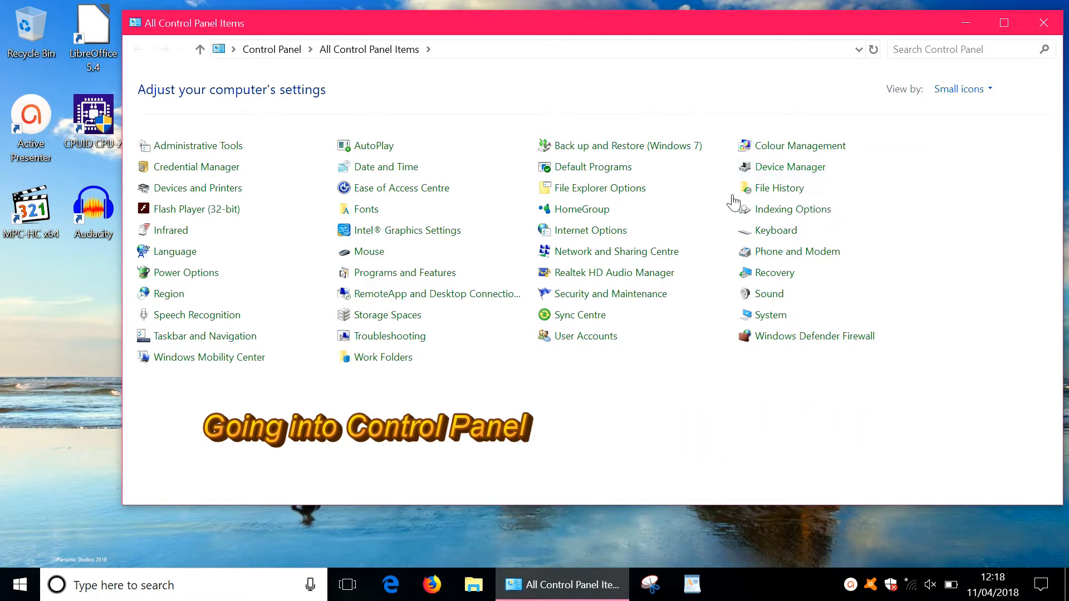
pyautogui.click(789, 167)
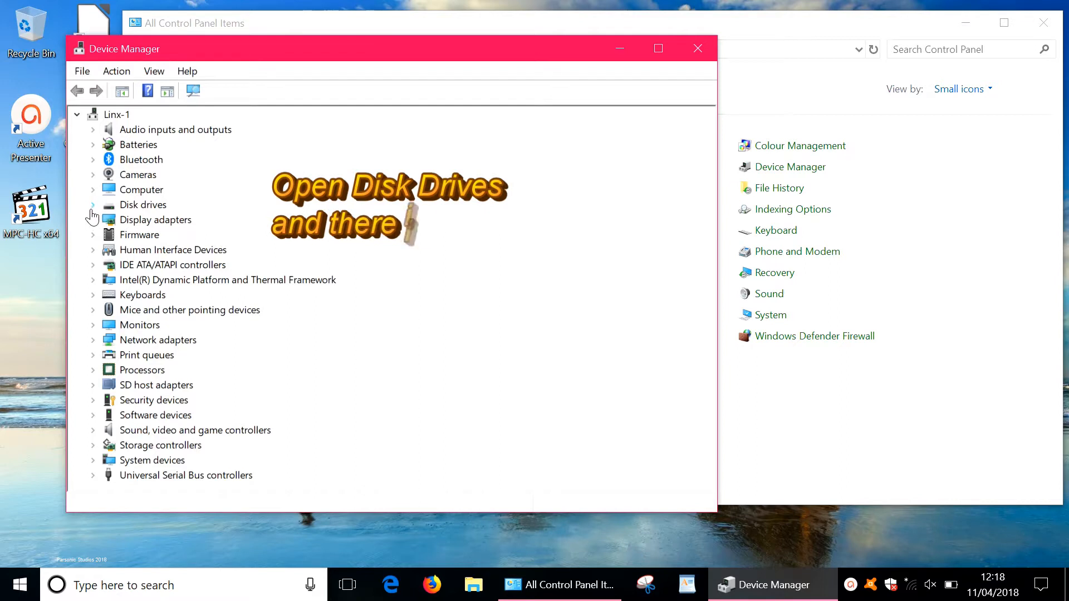
pyautogui.click(92, 204)
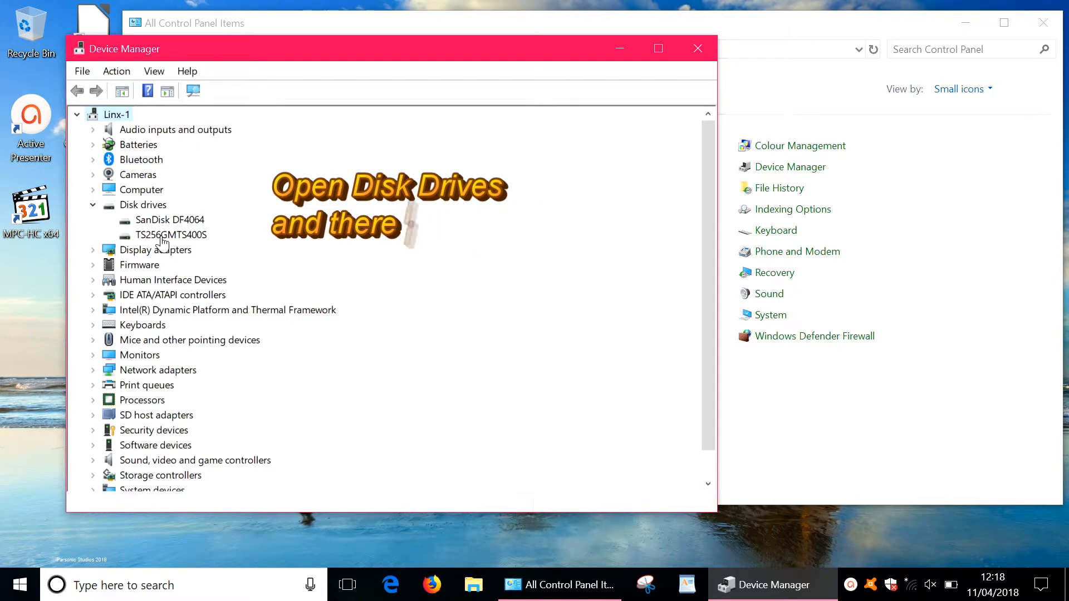
pyautogui.click(171, 234)
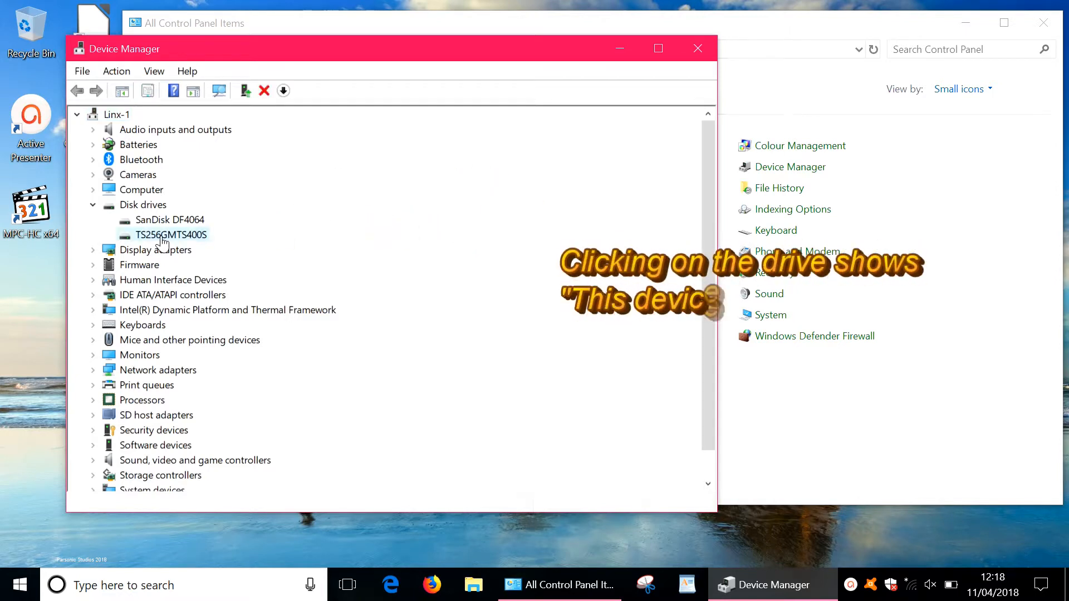
pyautogui.doubleClick(171, 235)
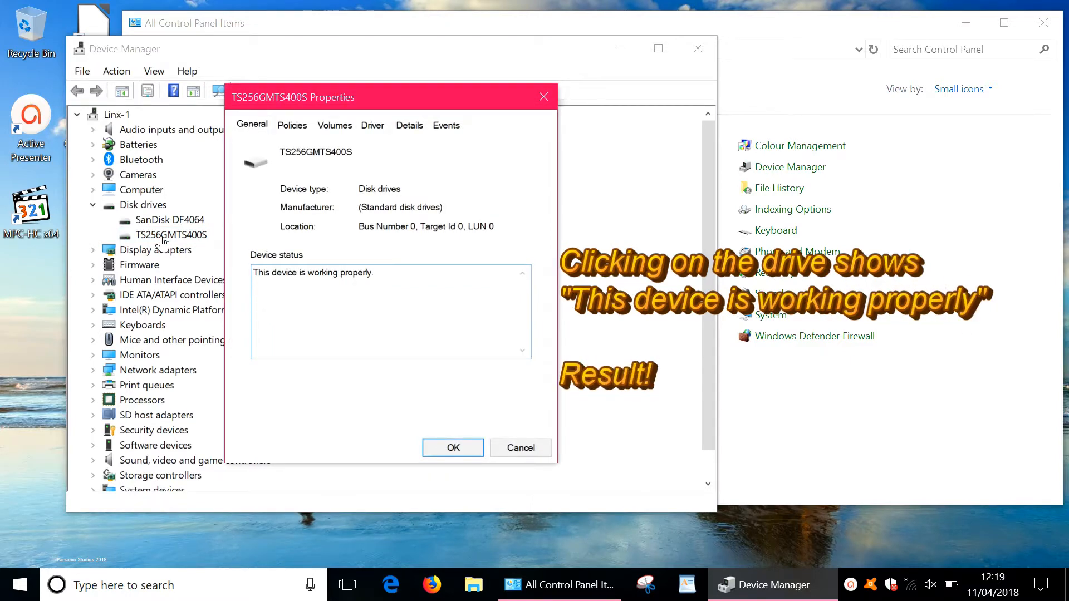
pyautogui.moveTo(353, 299)
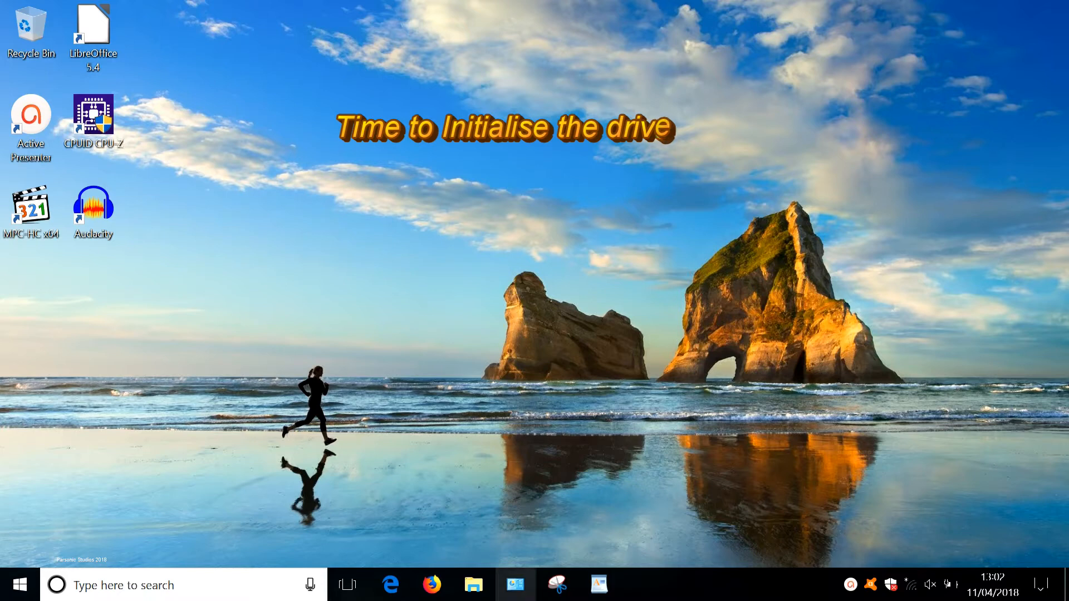
# - Launch Computer Management from Control Panel's Administrative Tools
pyautogui.click(513, 585)
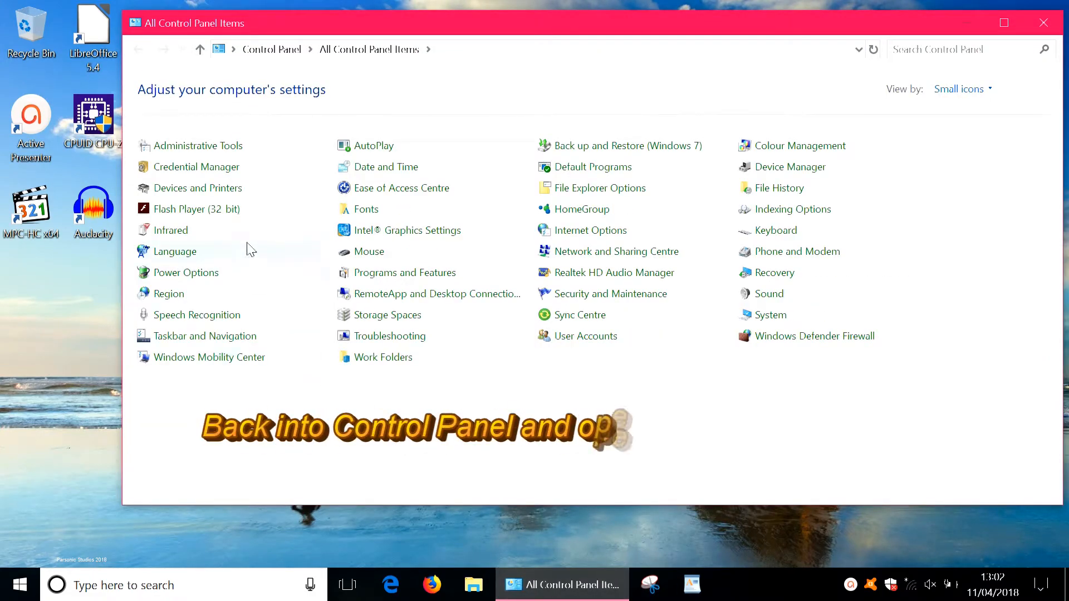
pyautogui.moveTo(202, 151)
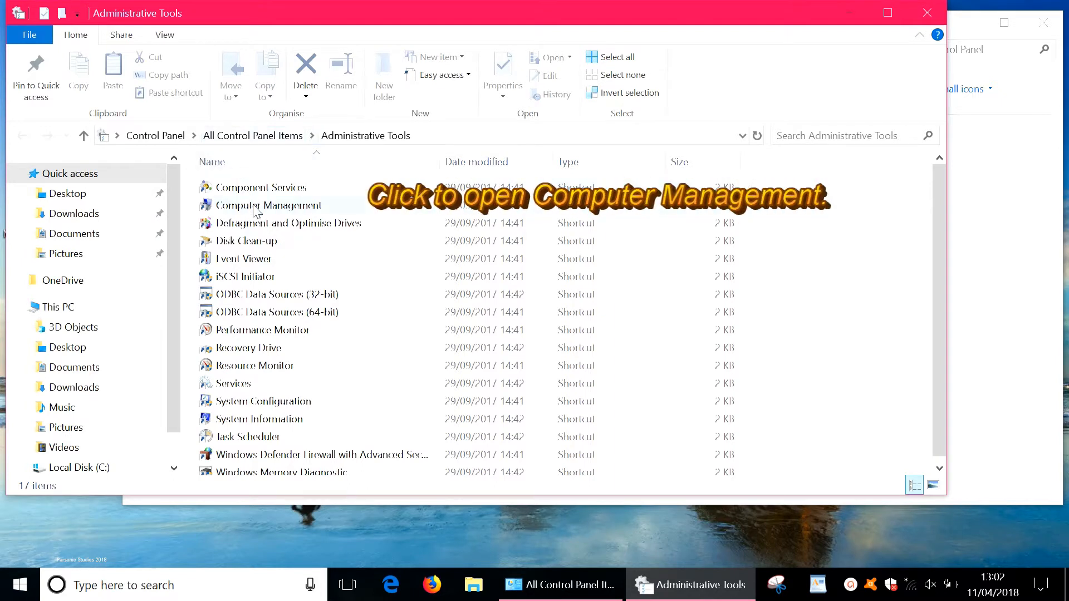
pyautogui.click(268, 205)
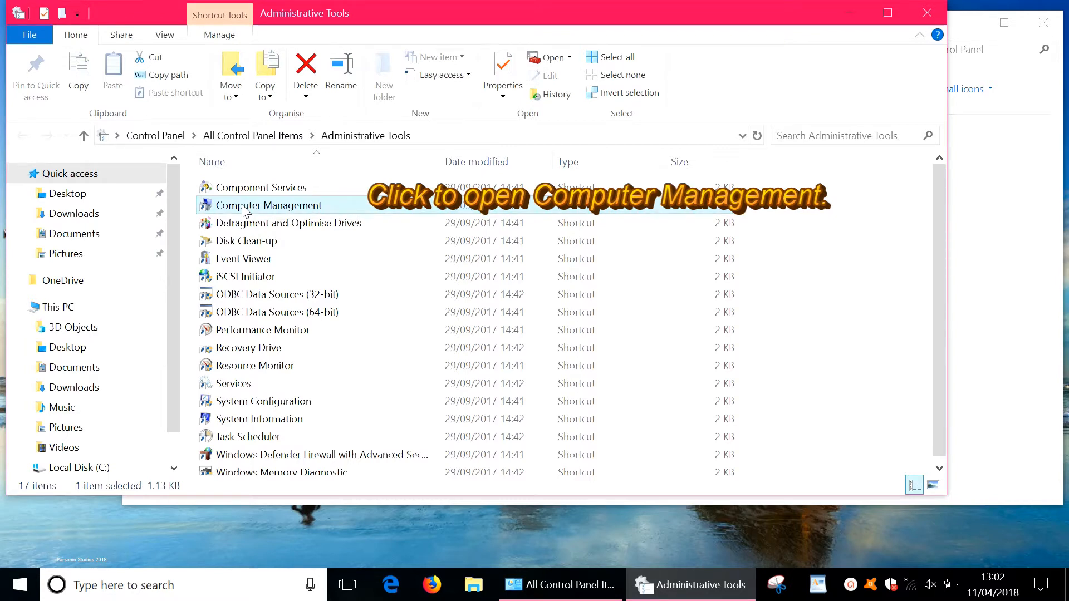
pyautogui.doubleClick(268, 206)
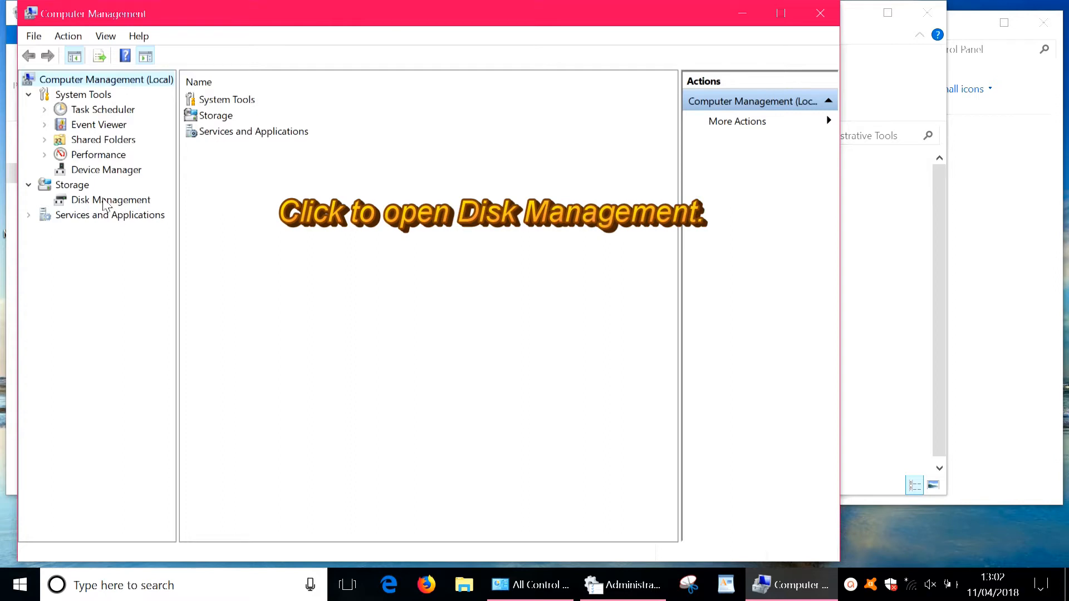
# - Open Disk Management and initialise Disk 0 with a GPT partition table
pyautogui.click(109, 200)
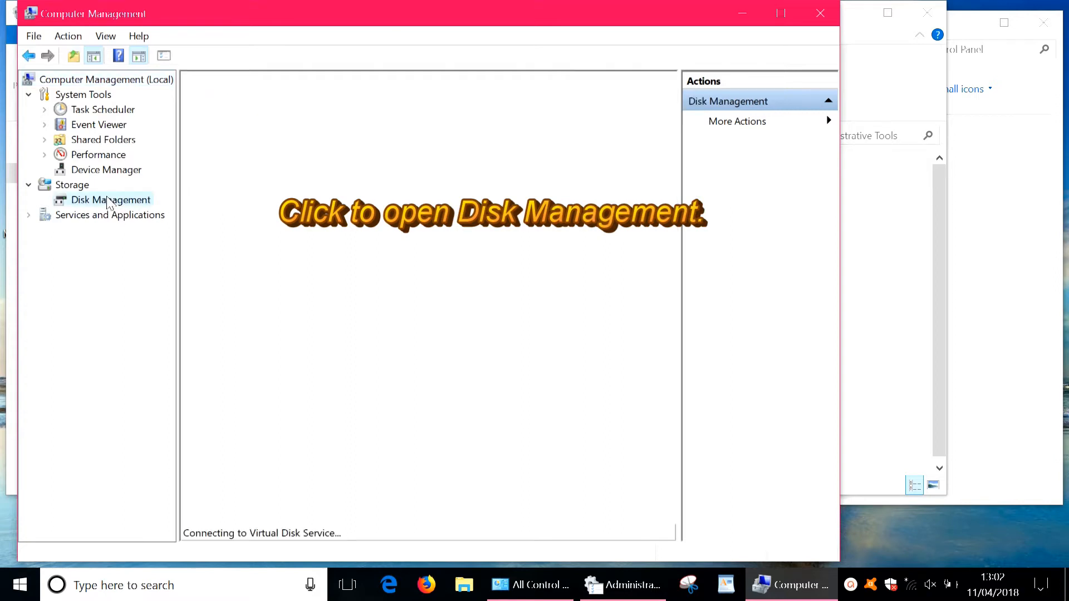
pyautogui.click(110, 200)
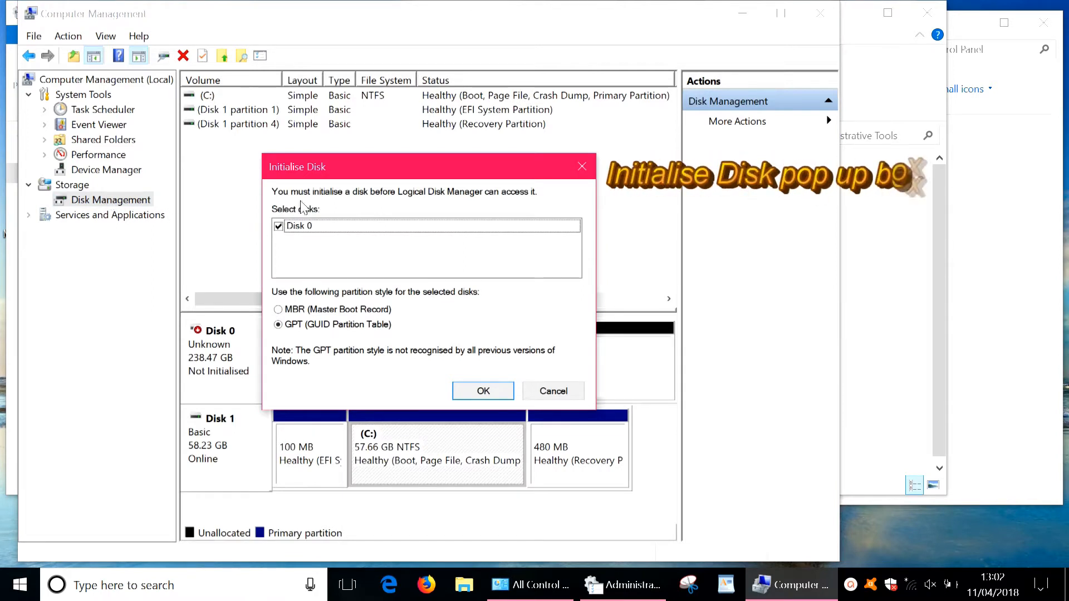
pyautogui.moveTo(427, 203)
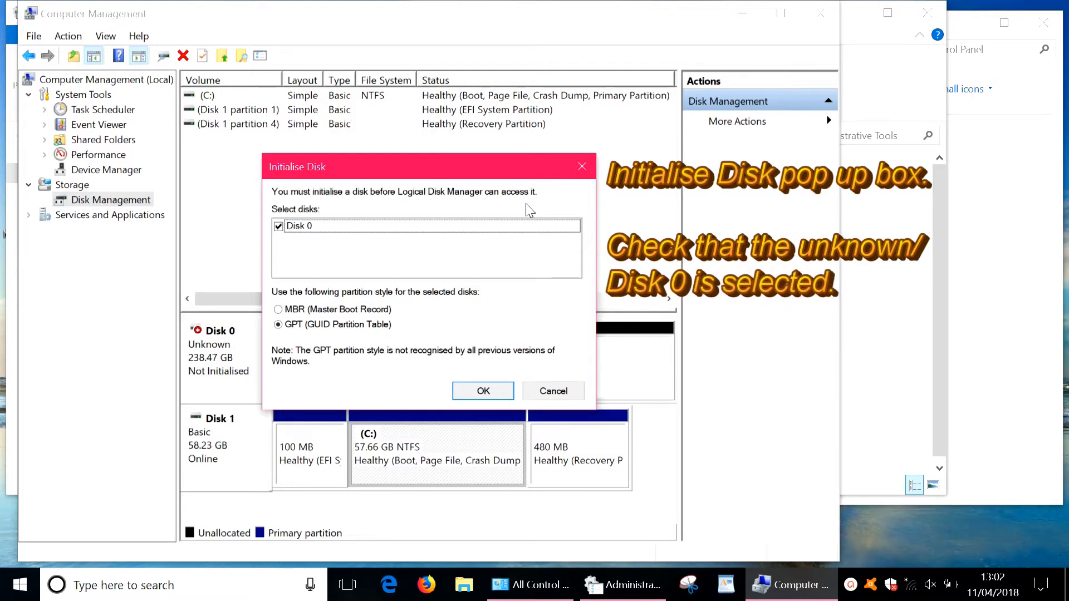
pyautogui.moveTo(522, 291)
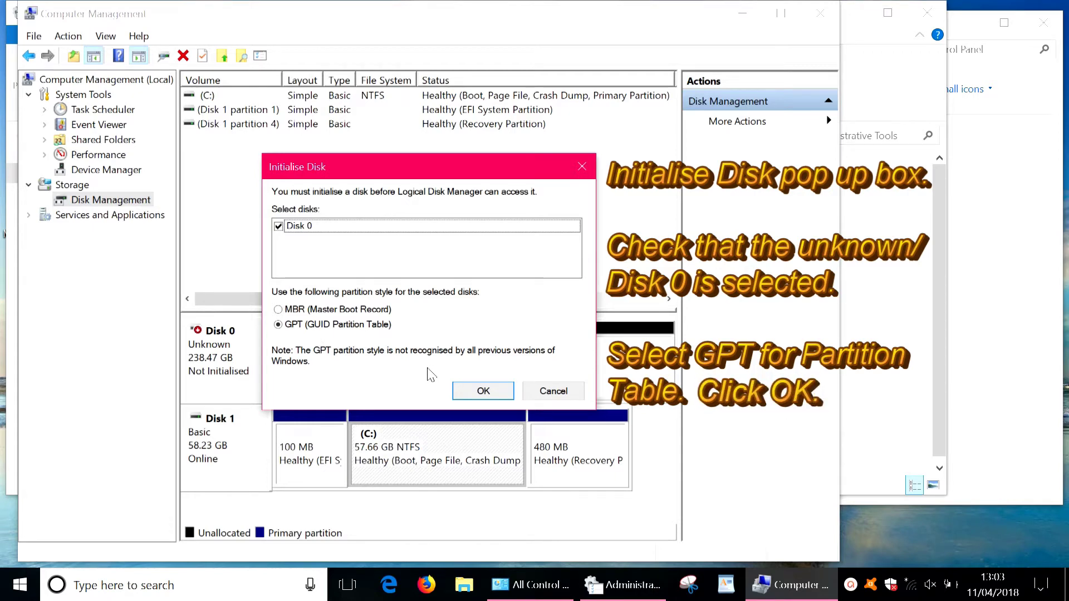
pyautogui.click(483, 391)
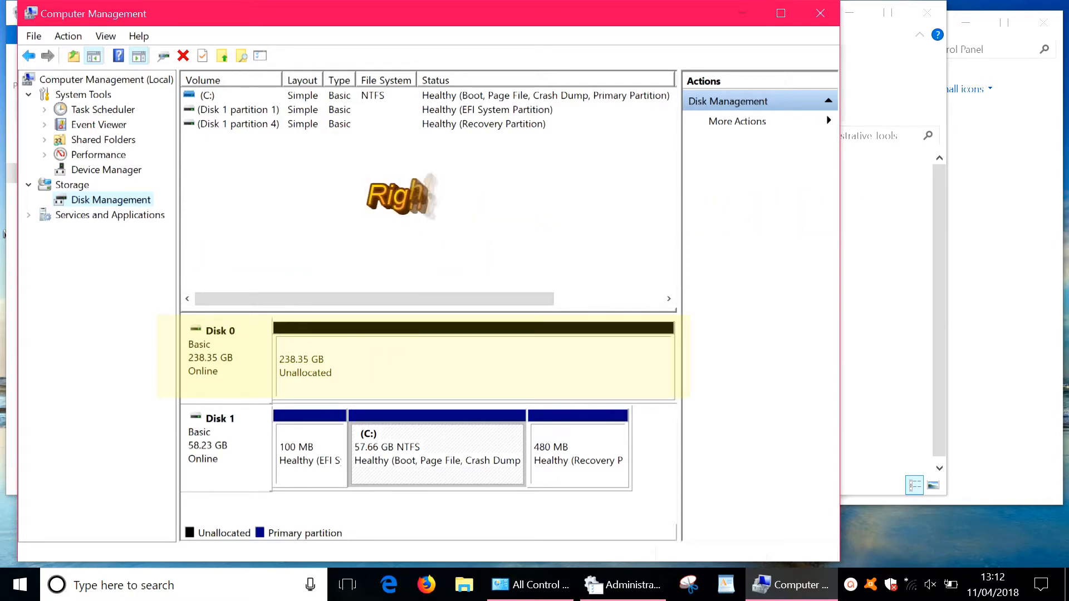
# - Create a simple volume on Disk 0's unallocated space using all 244069 MB as drive D
pyautogui.rightClick(442, 368)
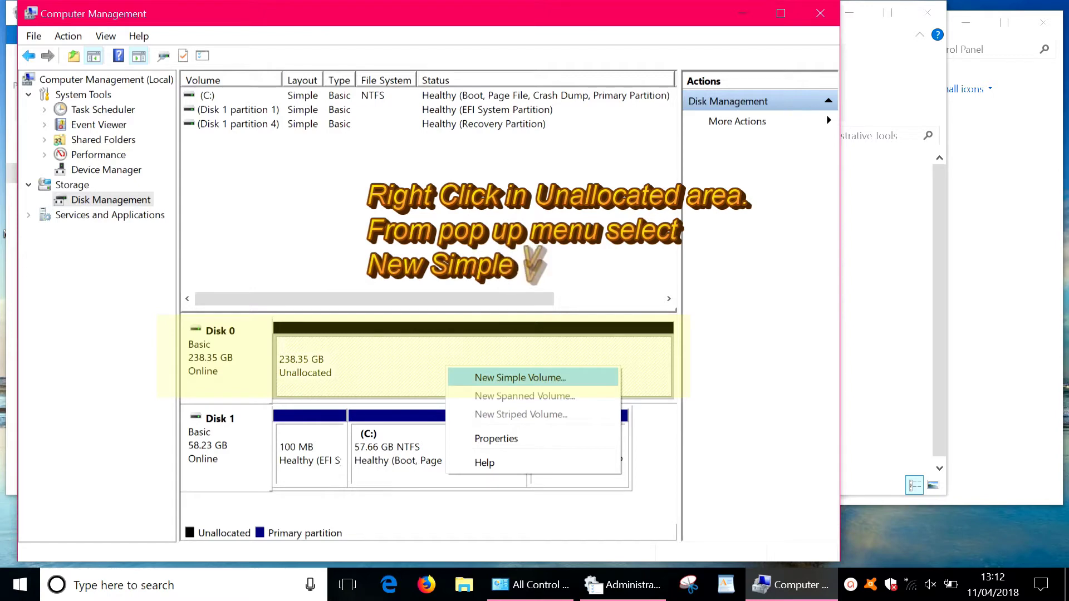
pyautogui.click(520, 378)
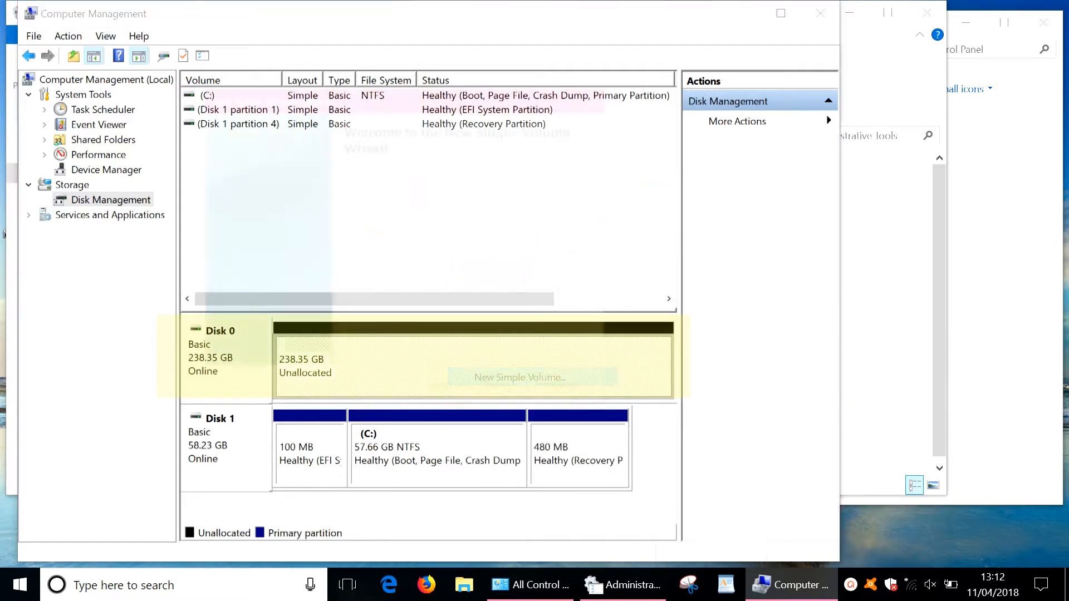
pyautogui.click(519, 376)
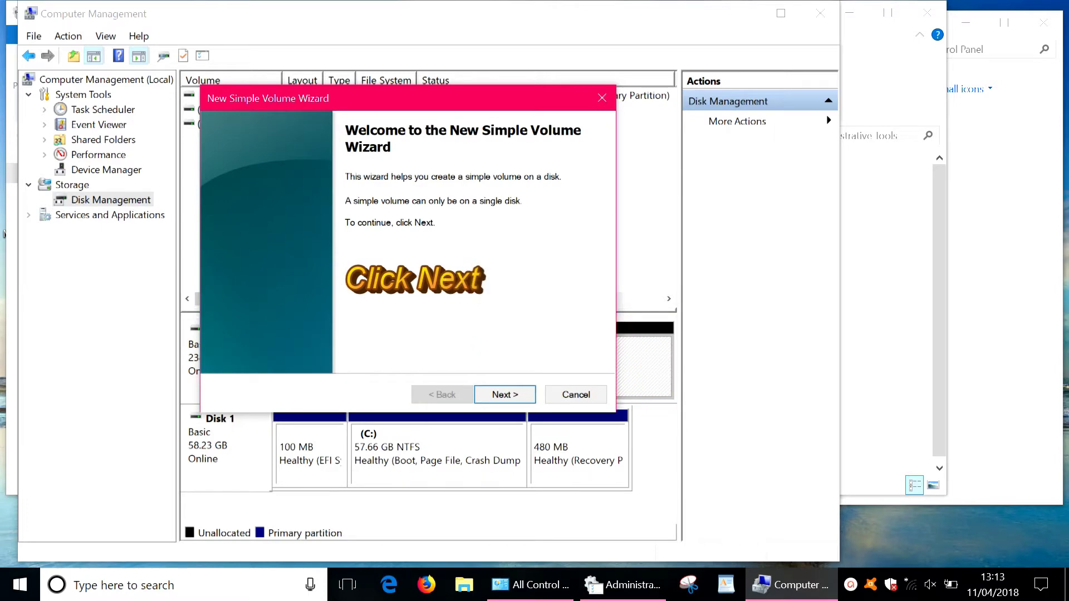
pyautogui.click(505, 395)
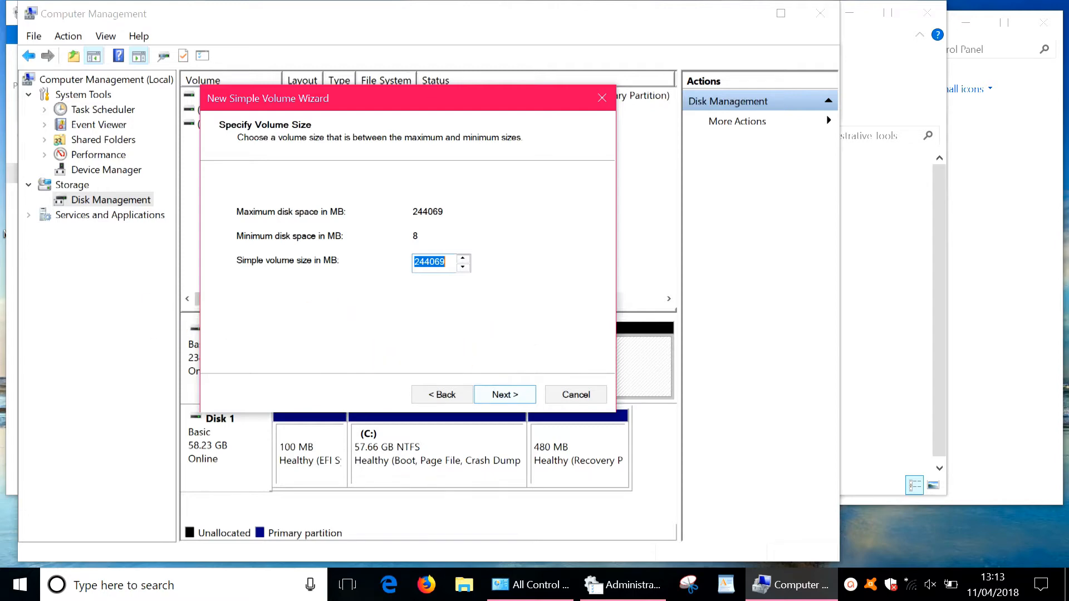
pyautogui.click(504, 394)
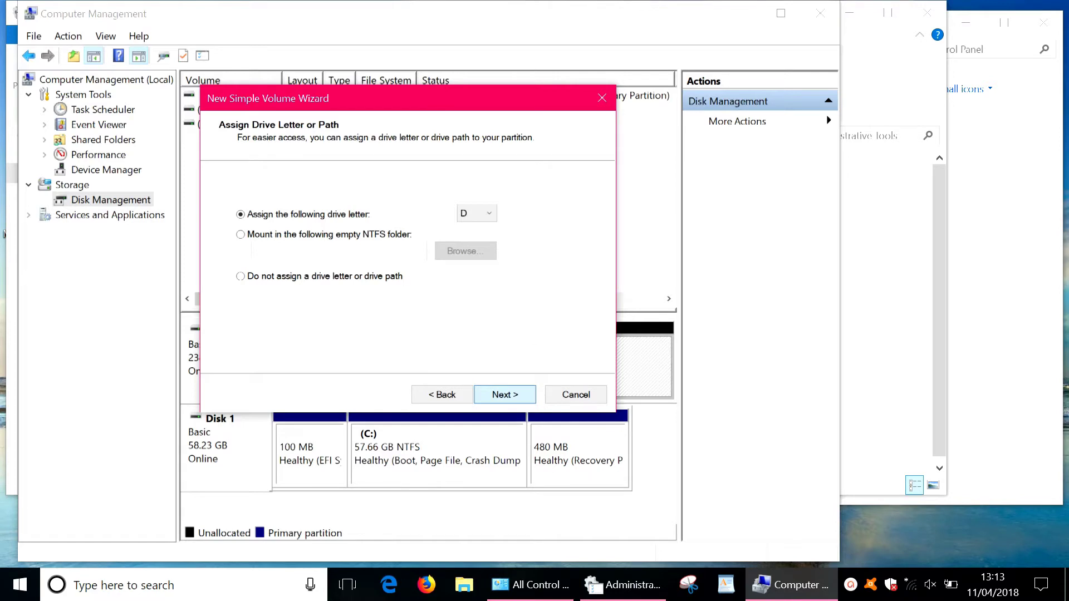
pyautogui.click(504, 395)
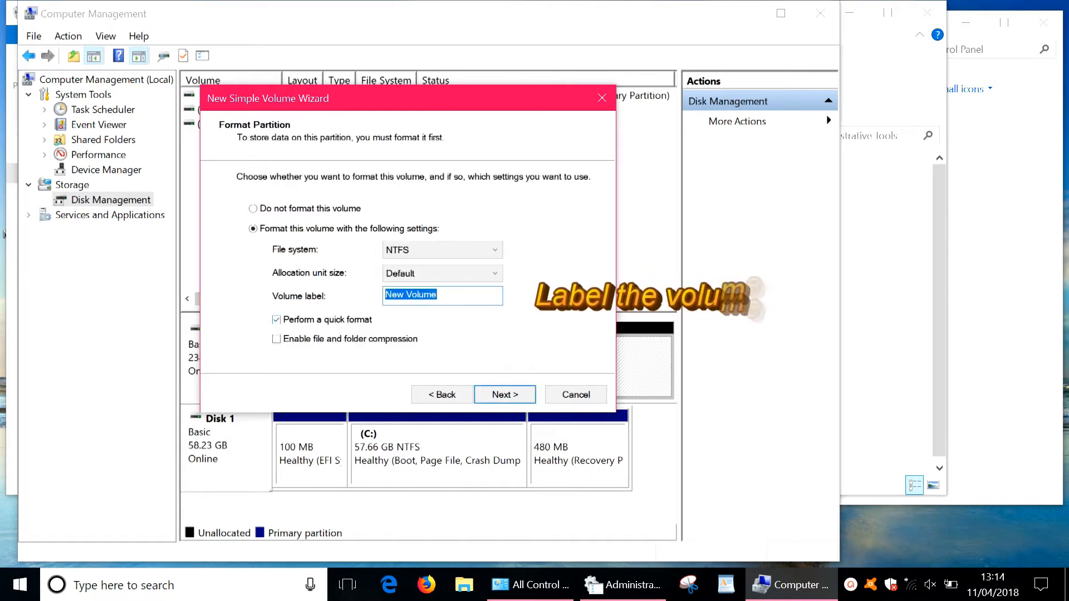
# - Label the volume m2ssd256gb, keep NTFS quick format, and finish the wizard
pyautogui.write('m2ssd256gb')
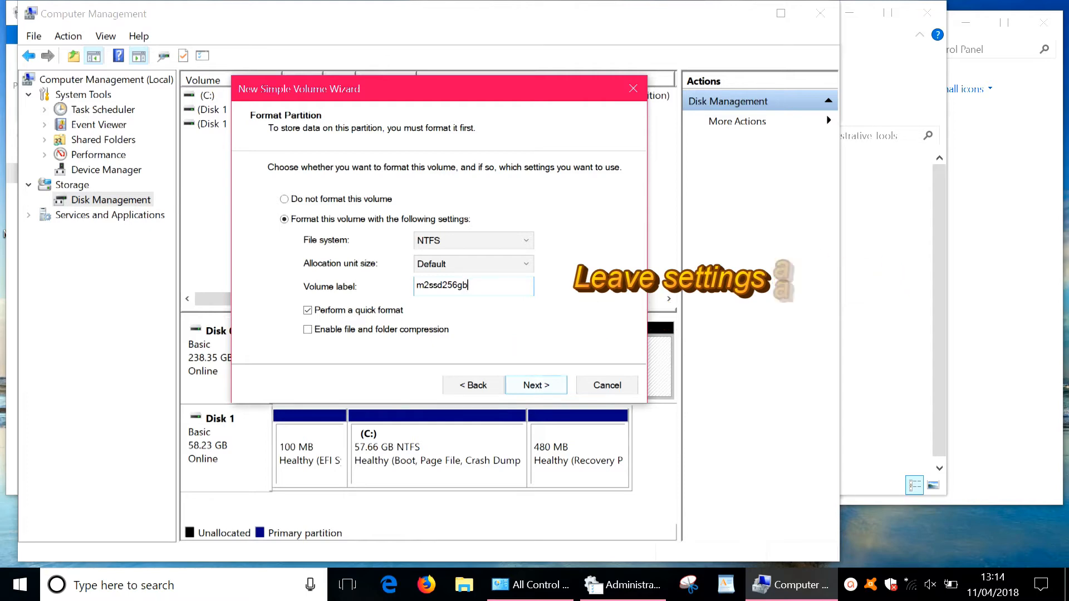
pyautogui.click(536, 386)
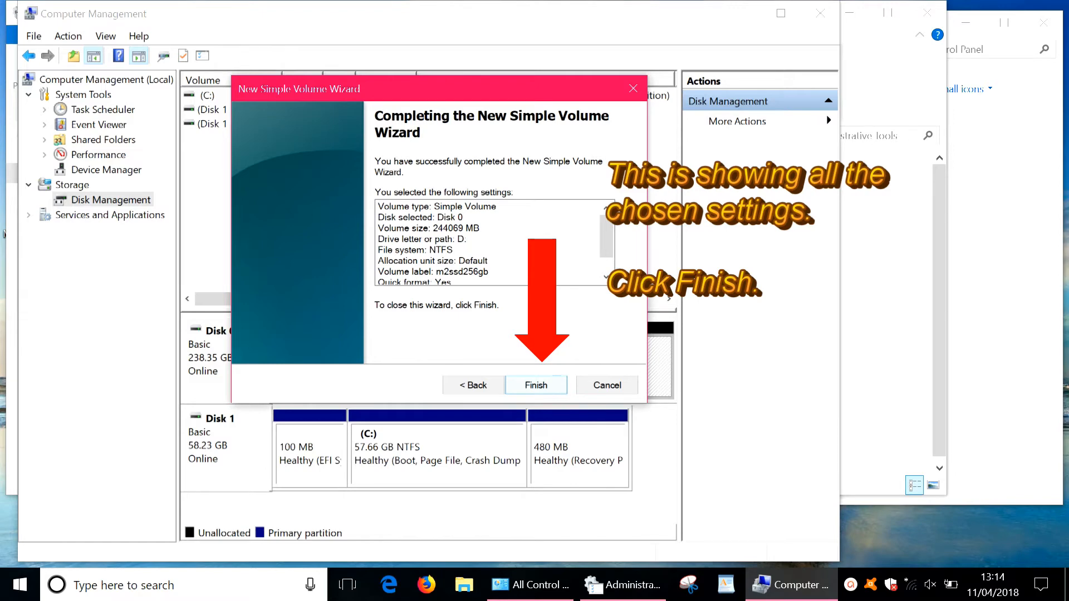
pyautogui.click(536, 385)
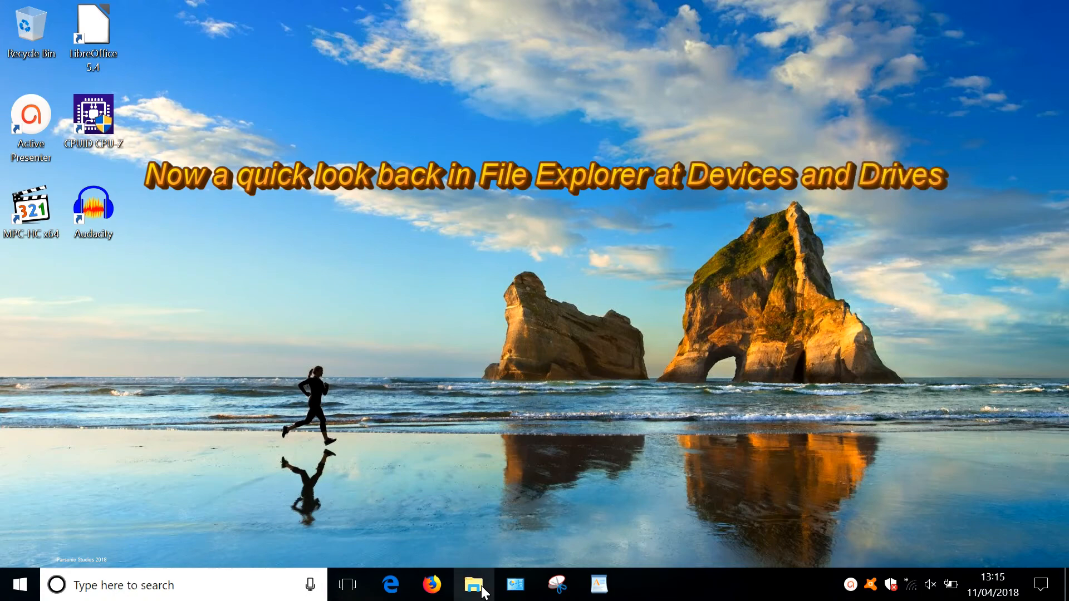
# - Show This PC in File Explorer and select the new m2ssd256gb (D:) drive
pyautogui.click(471, 584)
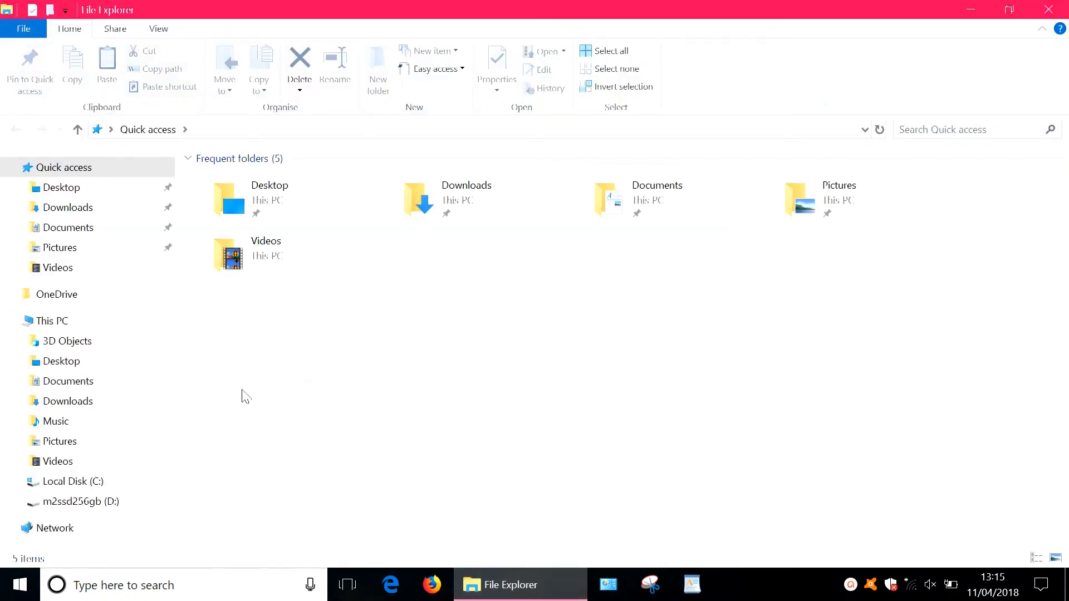
pyautogui.click(52, 321)
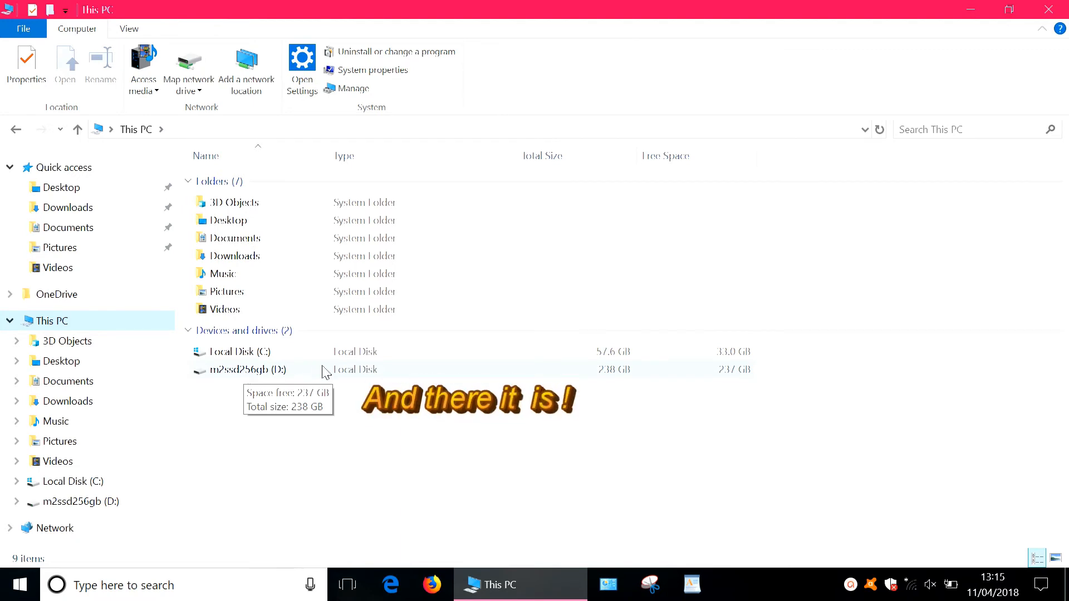
pyautogui.click(247, 370)
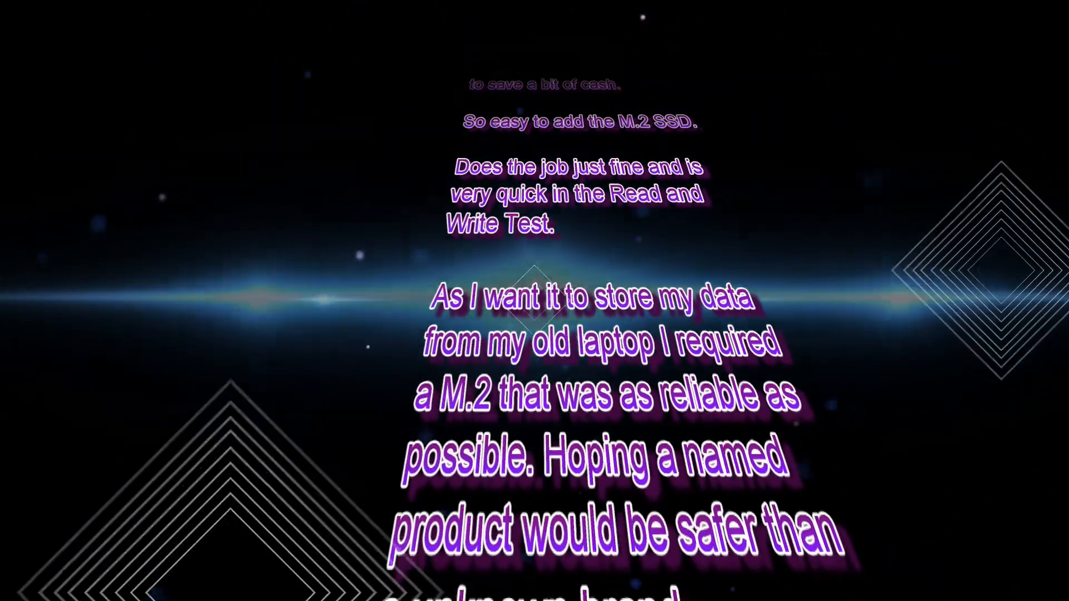
pyautogui.scroll(-3)
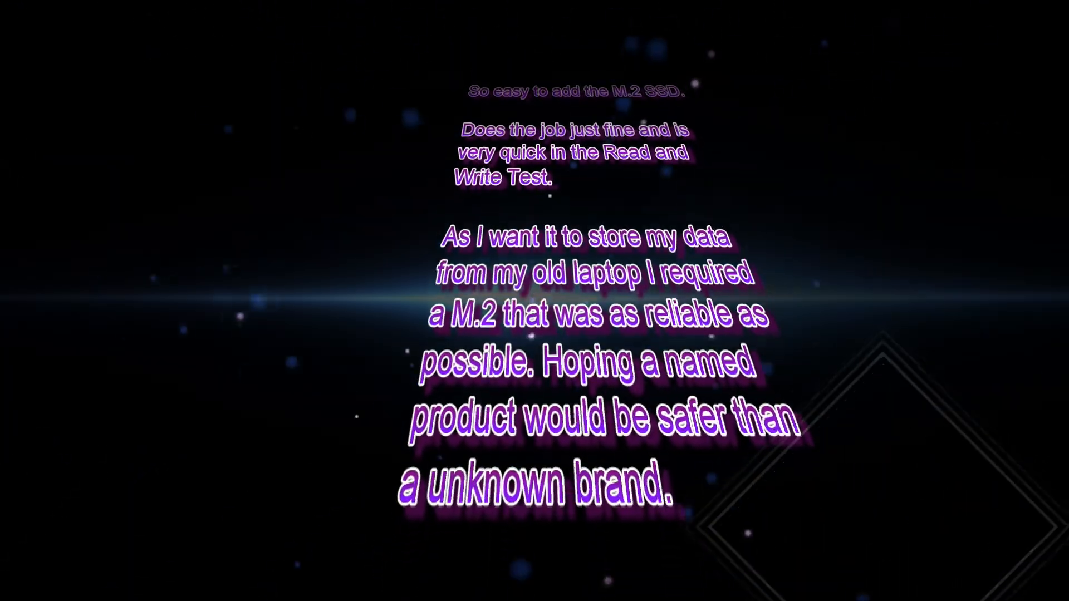